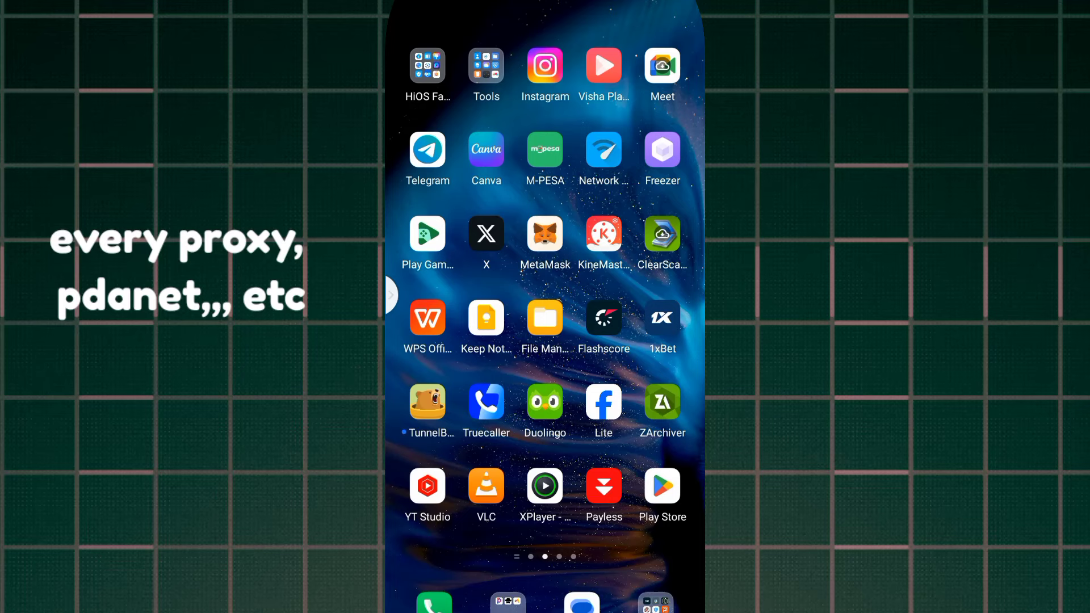
Search the Play Store for 'every proxy' and locate the installed Every Proxy app in the results
left_click(663, 485)
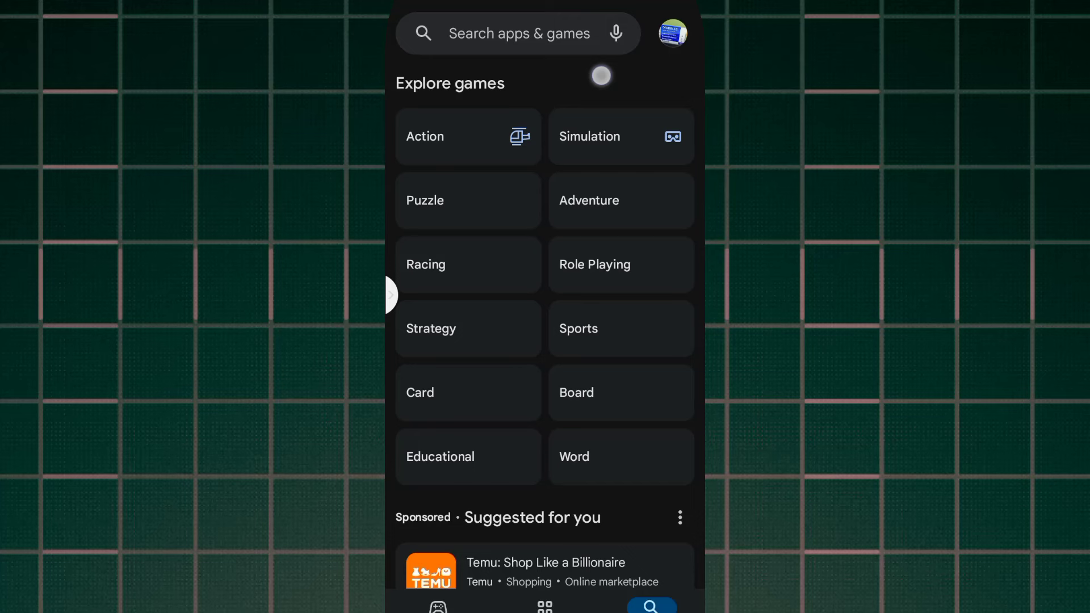
scroll("down", 3)
type("ev")
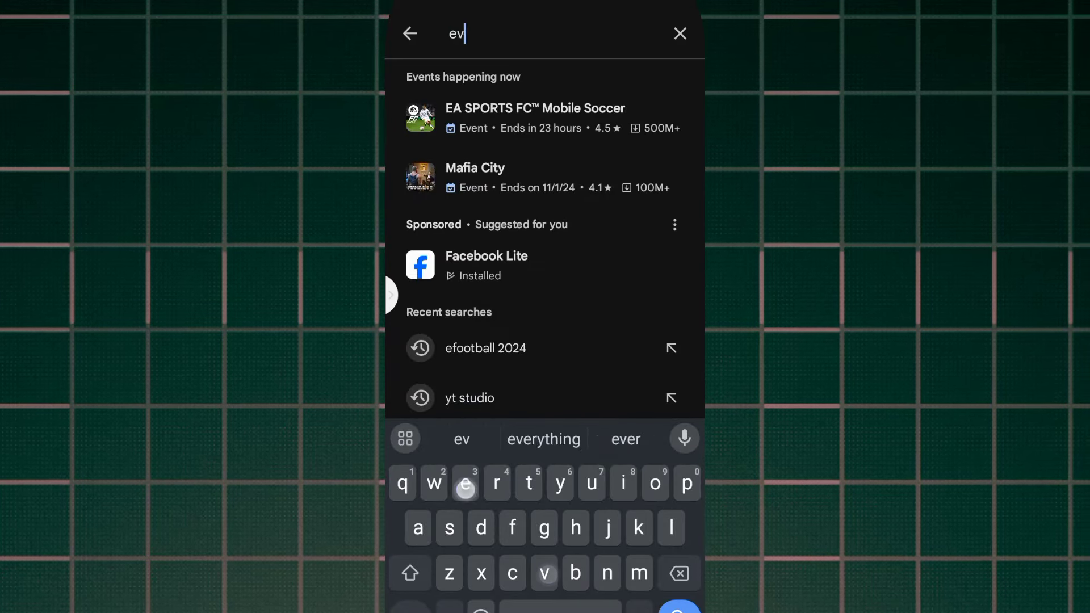
type("ry pro")
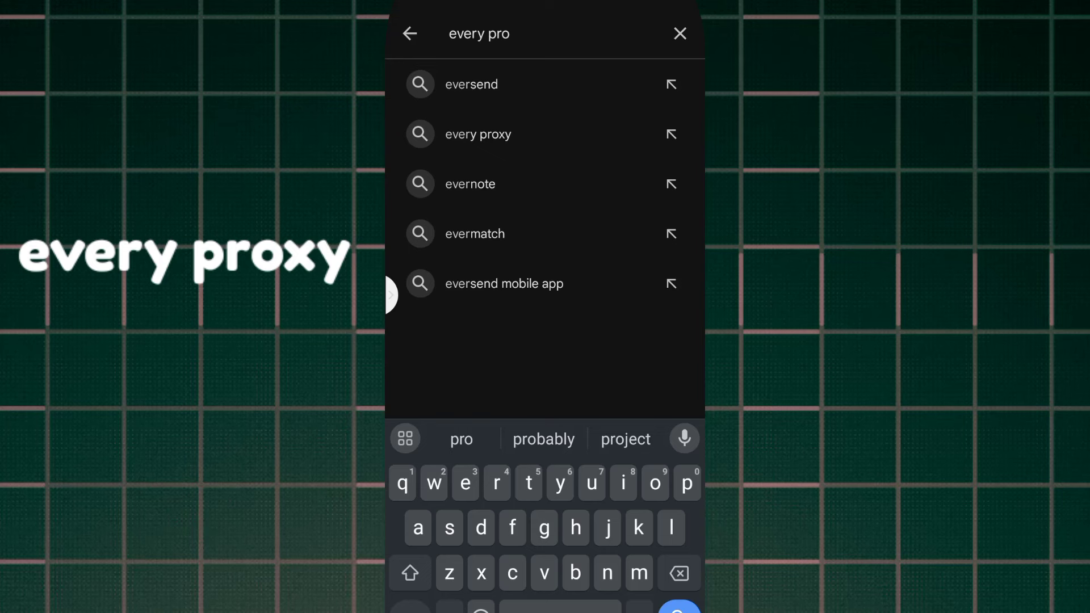
left_click(478, 134)
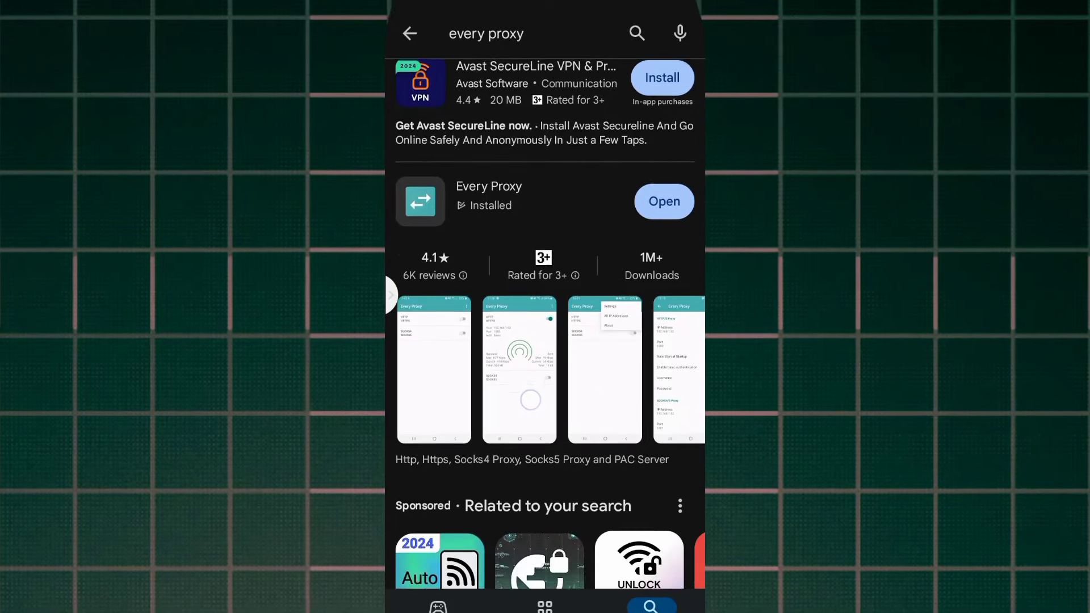
scroll("down", 3)
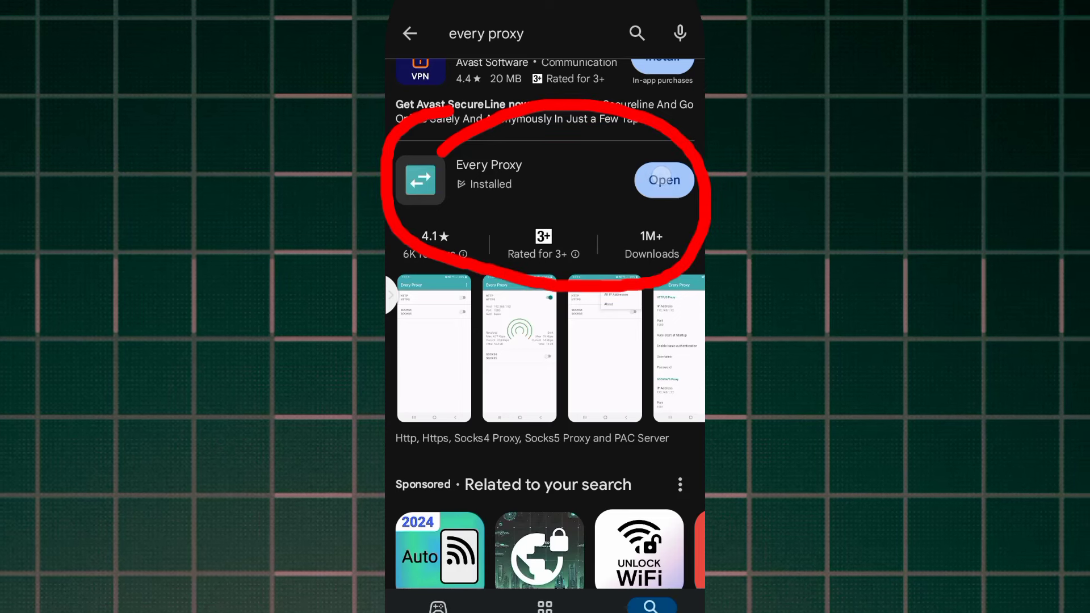
Launch Every Proxy, toggle the HTTP server on then off, and go to its settings to set port 8088
left_click(662, 181)
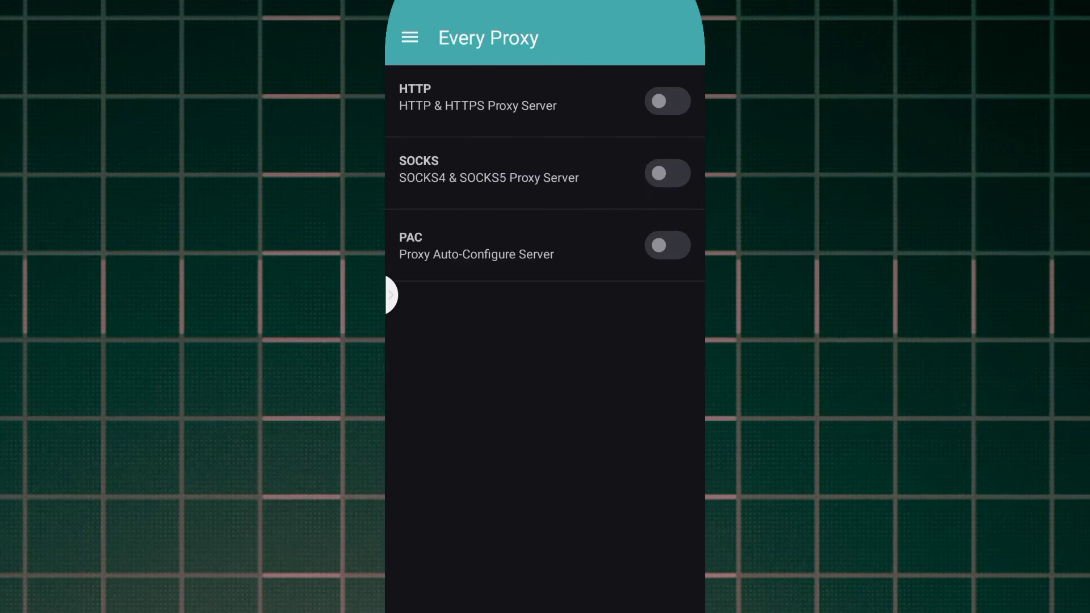
left_click(667, 102)
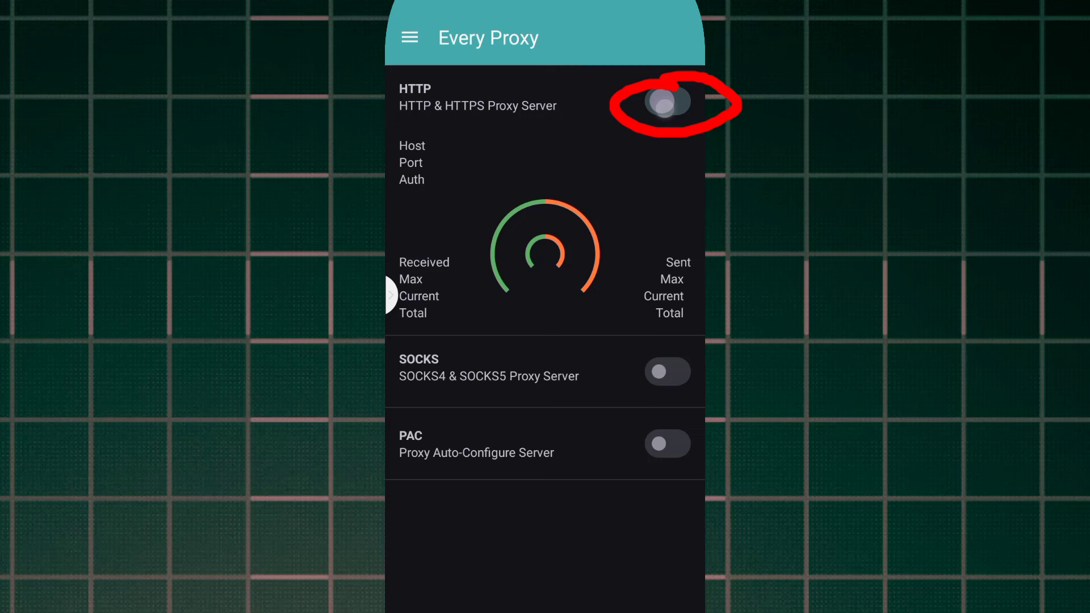
left_click(666, 101)
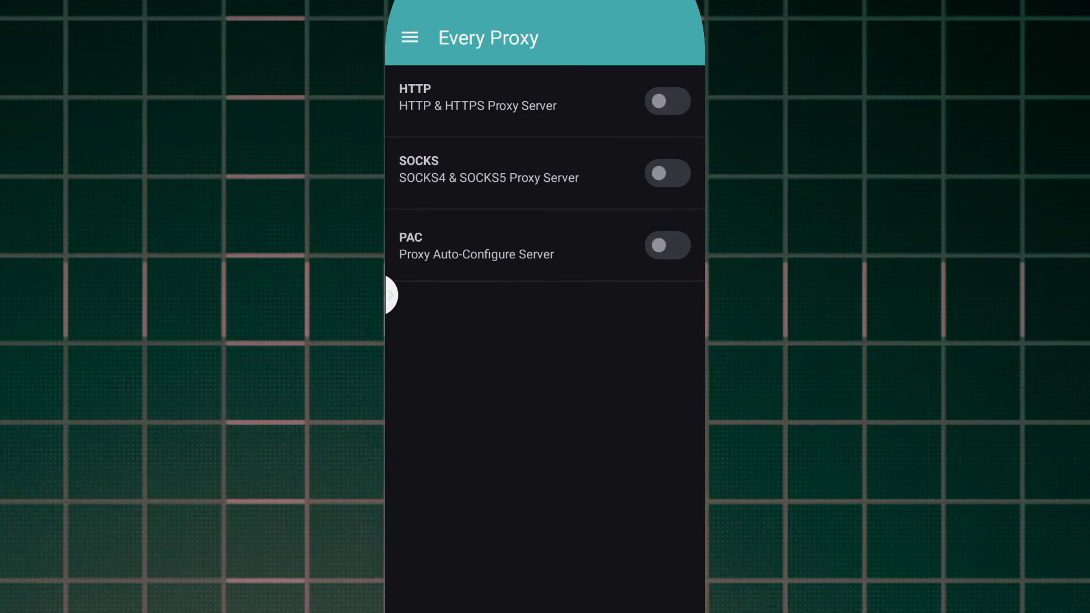
left_click(666, 101)
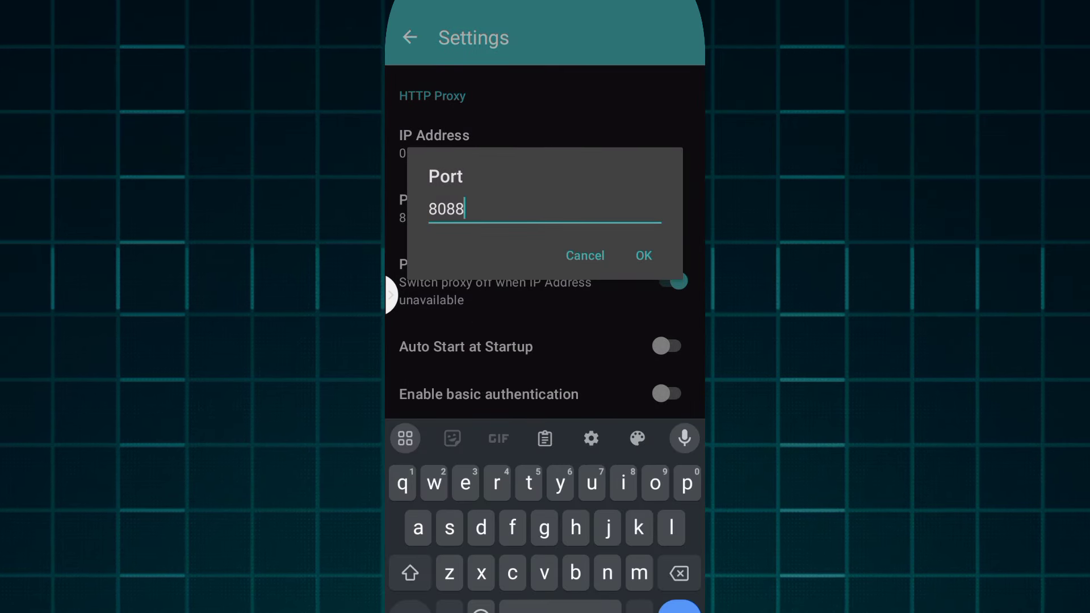
Confirm port 8088 and restart the HTTP proxy server from the main list so the new port applies
left_click(642, 255)
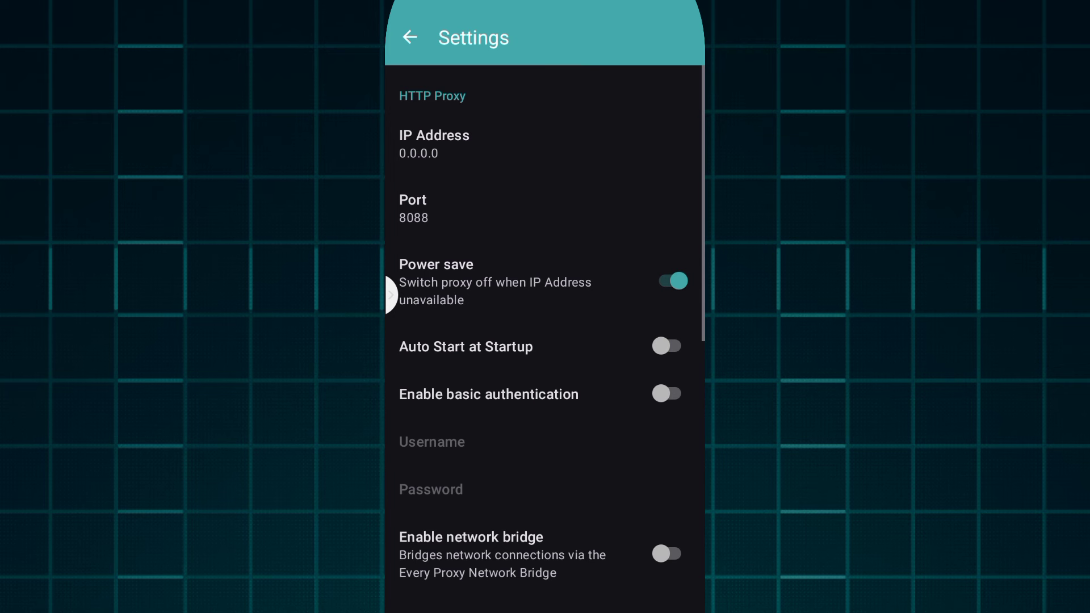
left_click(408, 37)
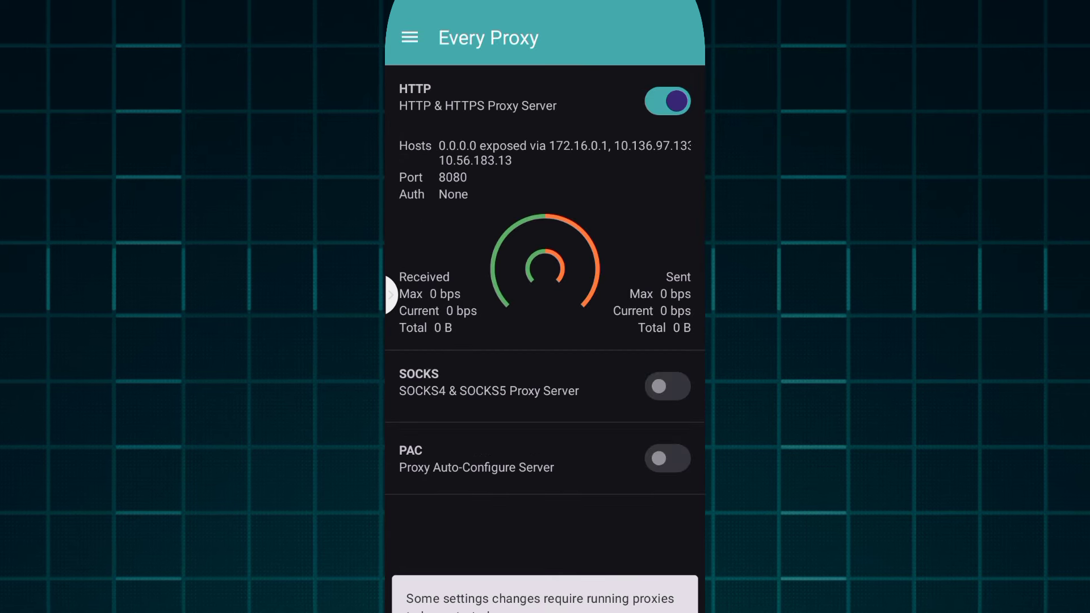
left_click(666, 102)
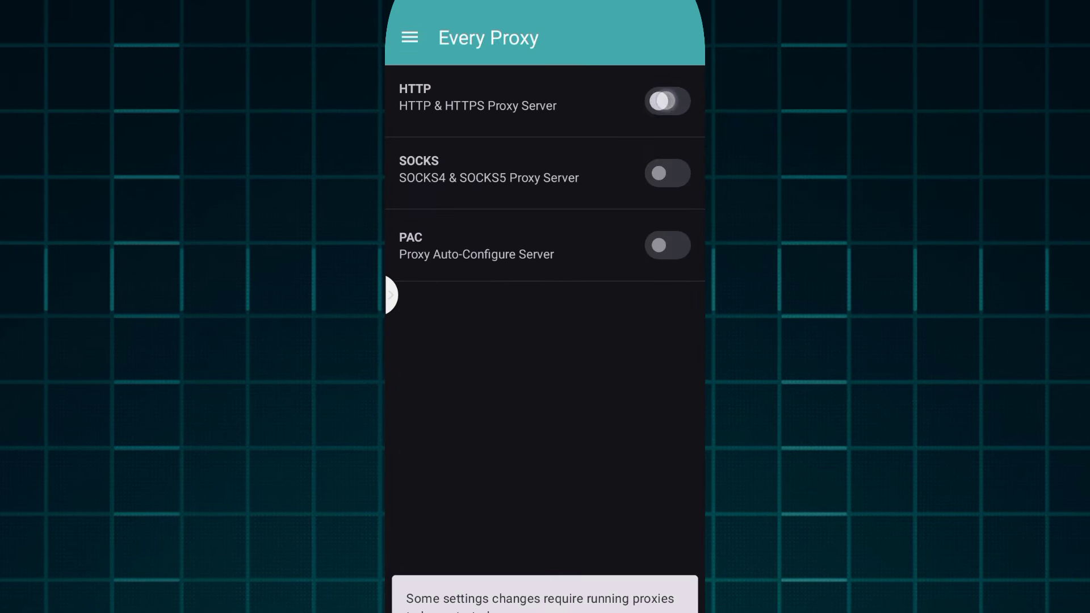
left_click(665, 101)
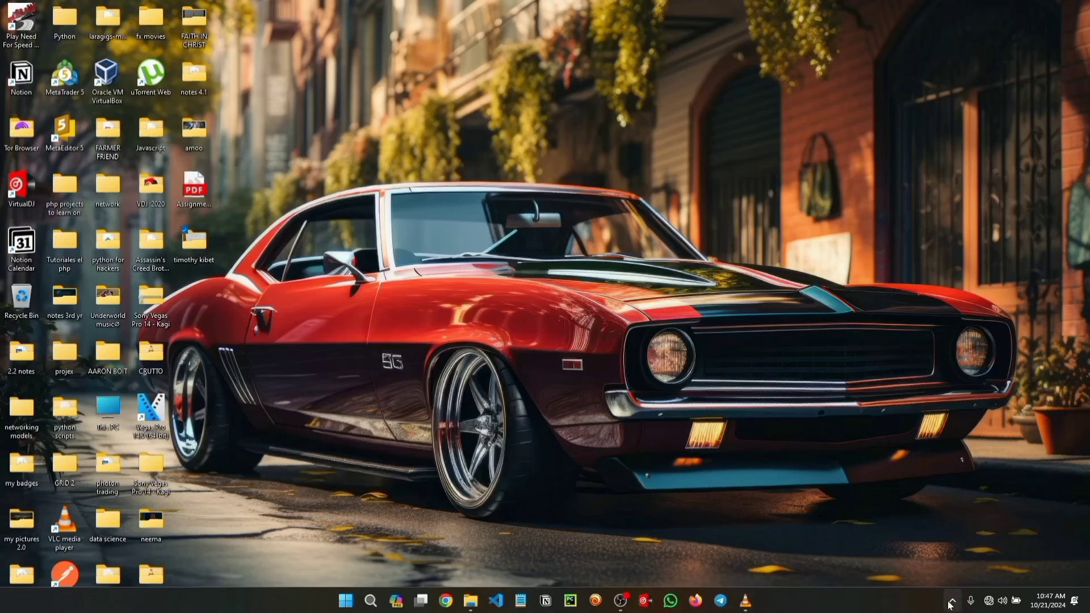
Turn on Wi-Fi from the taskbar quick settings and connect to the TECNO SPARK 7 hotspot
left_click(991, 600)
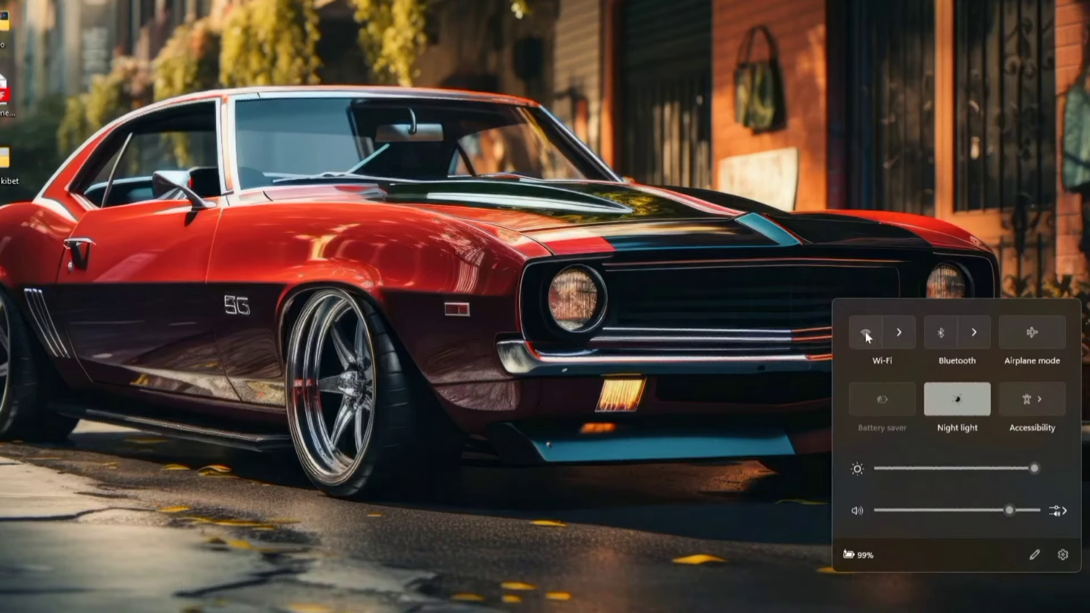
left_click(881, 331)
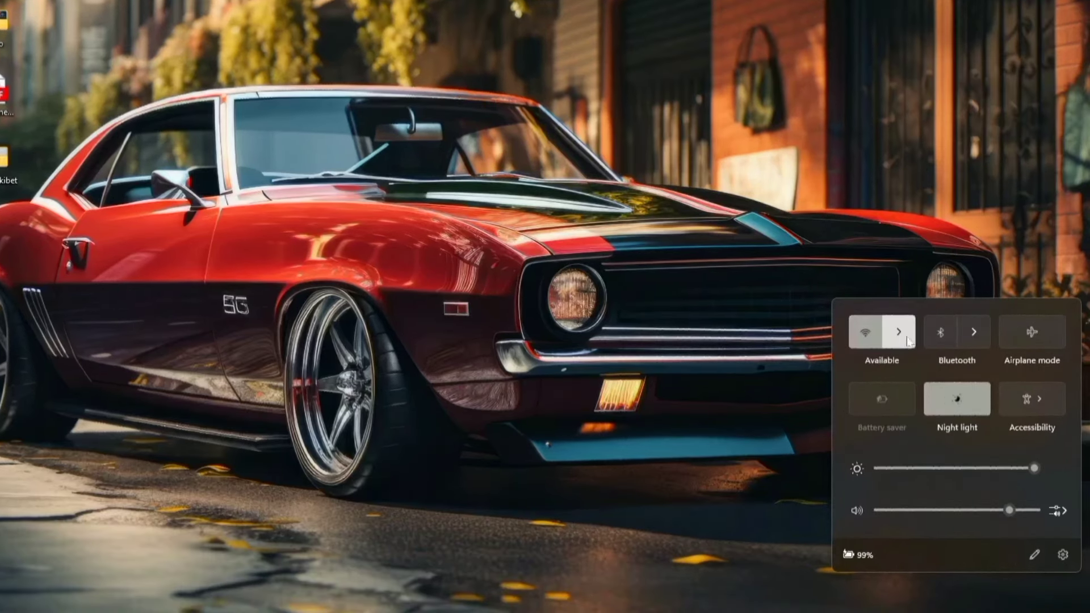
left_click(899, 332)
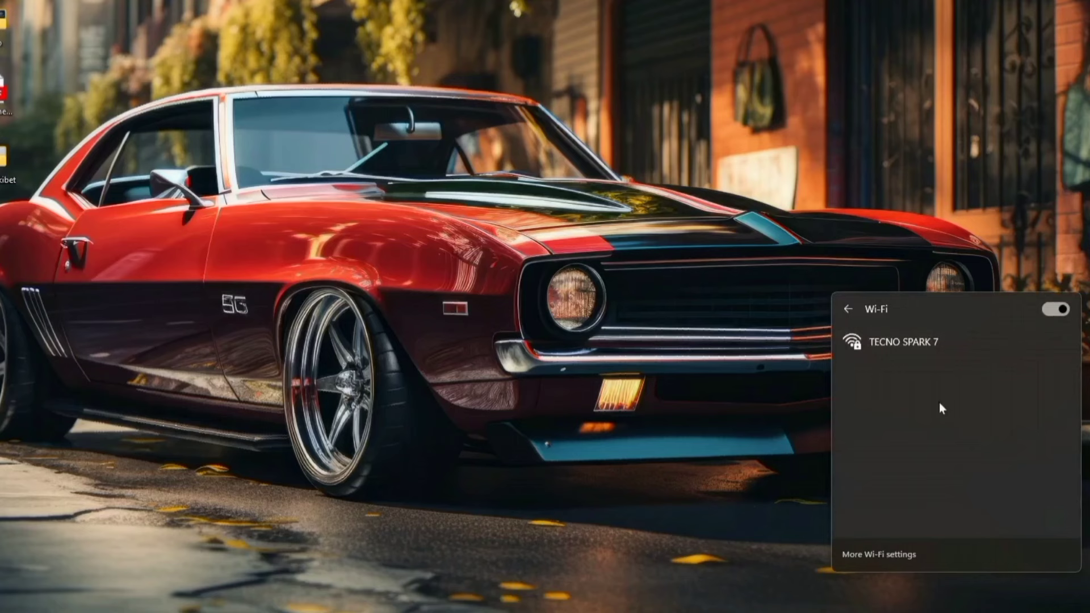
left_click(901, 341)
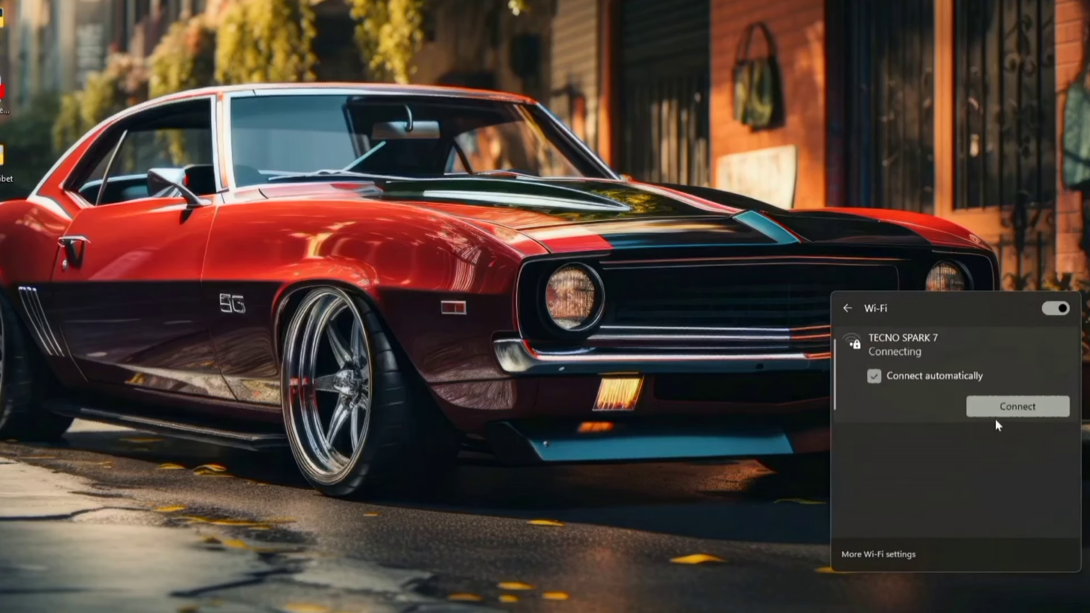
left_click(1016, 406)
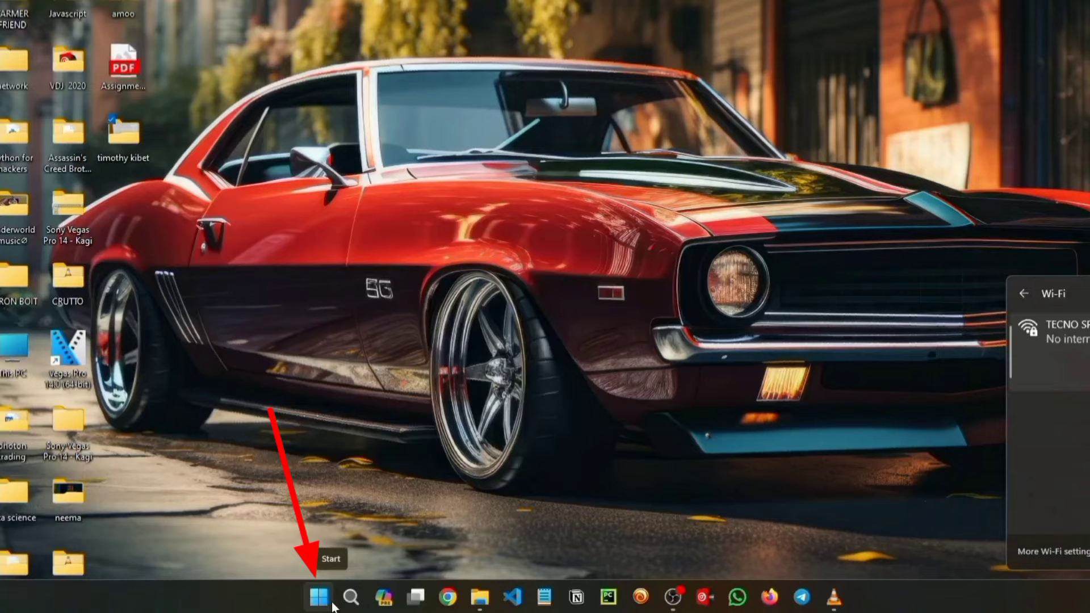
Search Windows Settings for 'proxy' to list the proxy-related settings
left_click(345, 601)
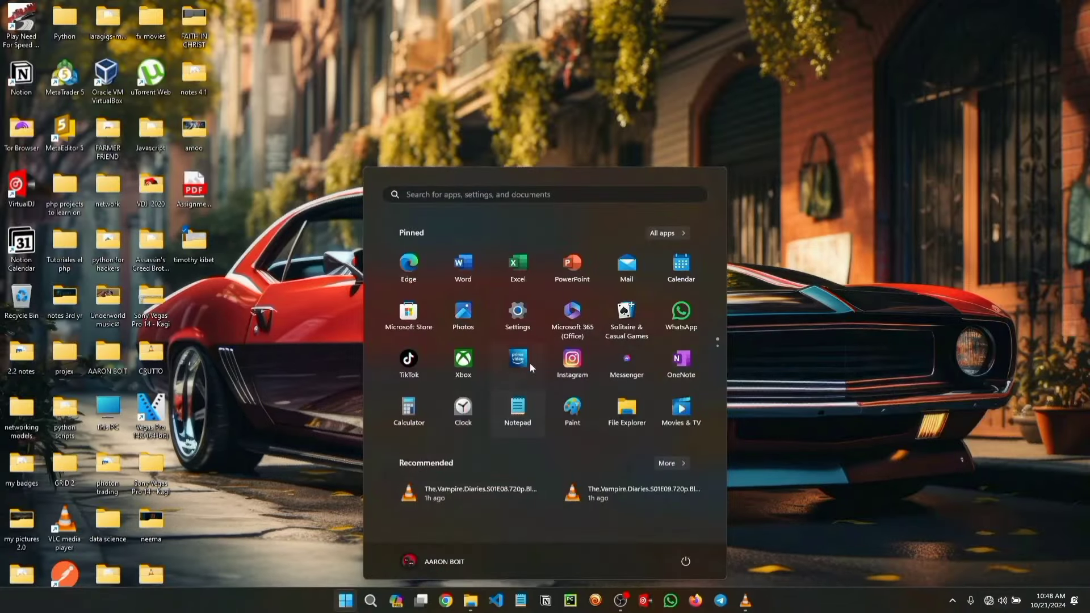
left_click(517, 312)
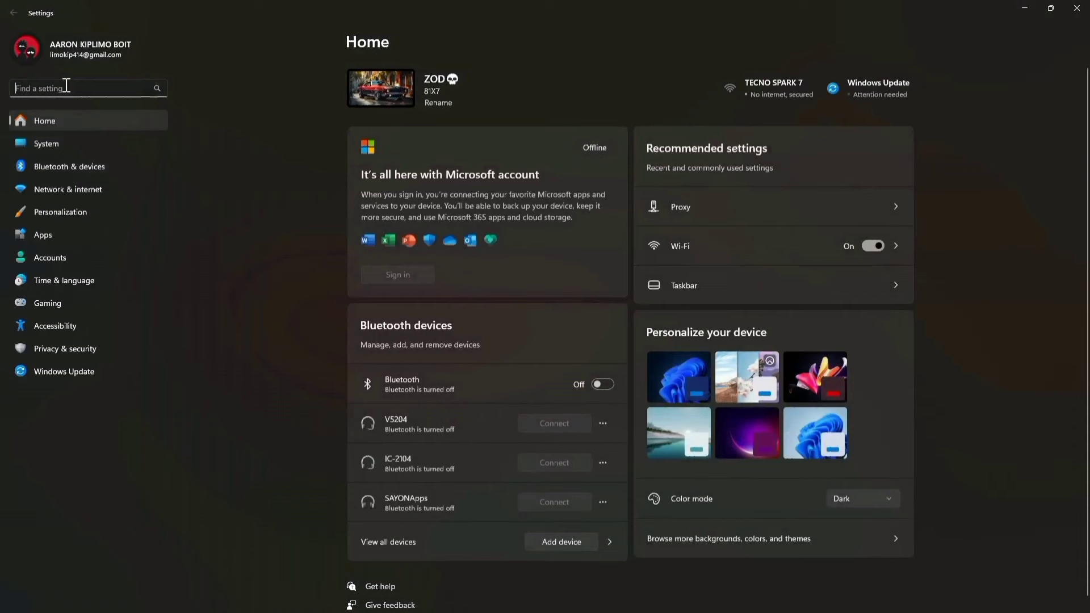
mouse_move(75, 92)
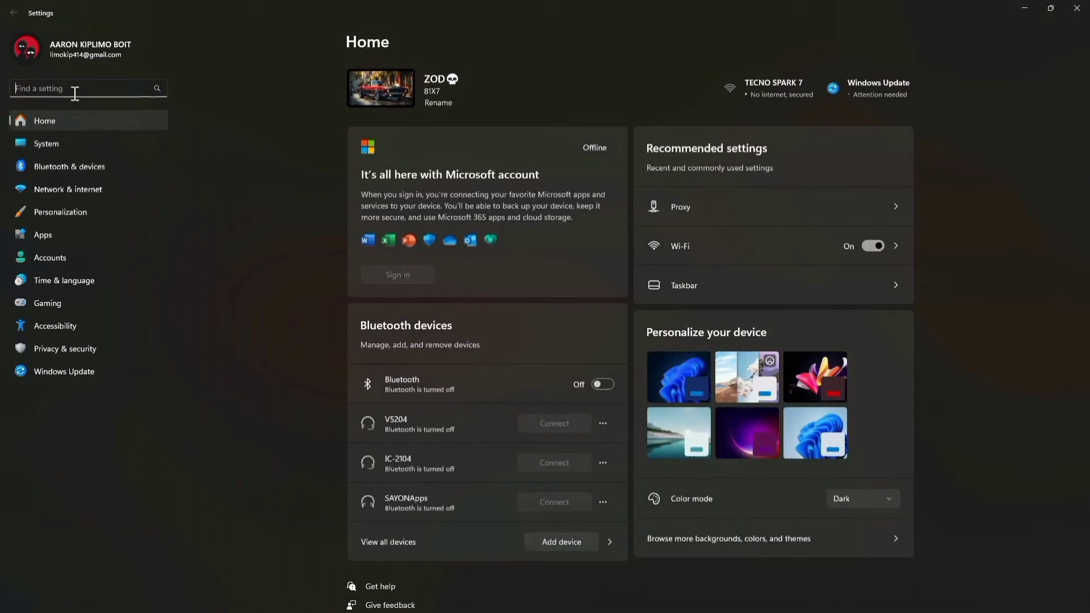
type("lp")
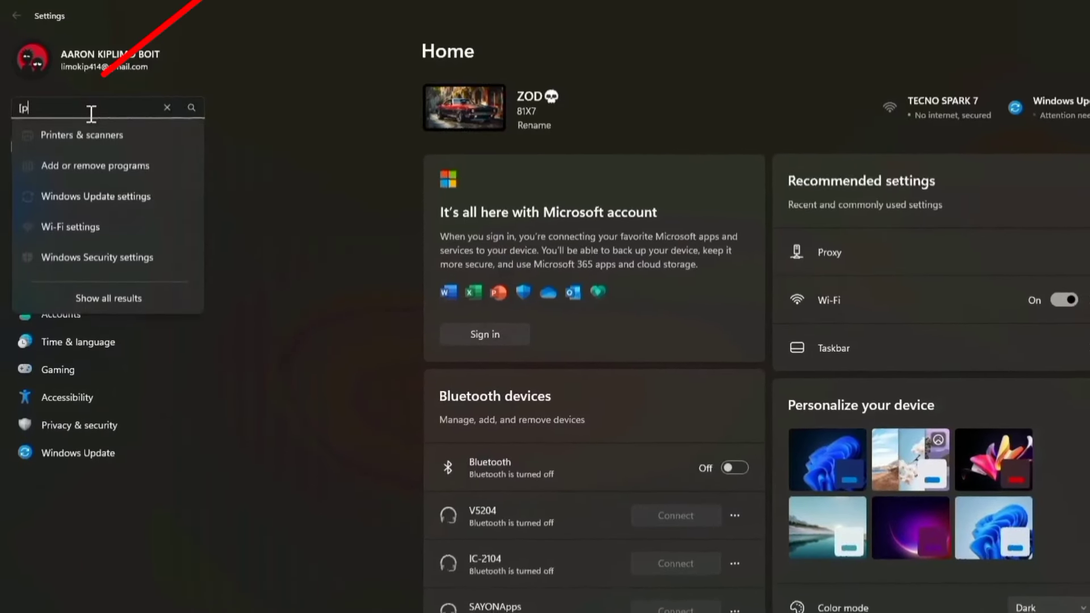
type("proxy")
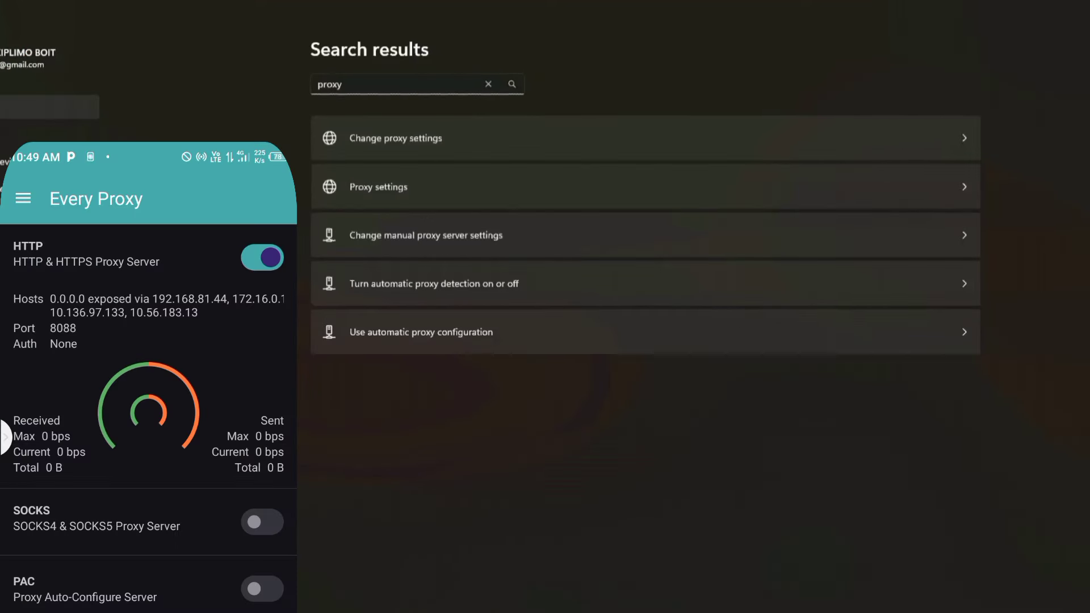
Go to the Proxy page and bring up the Edit proxy server dialog for manual setup
left_click(377, 186)
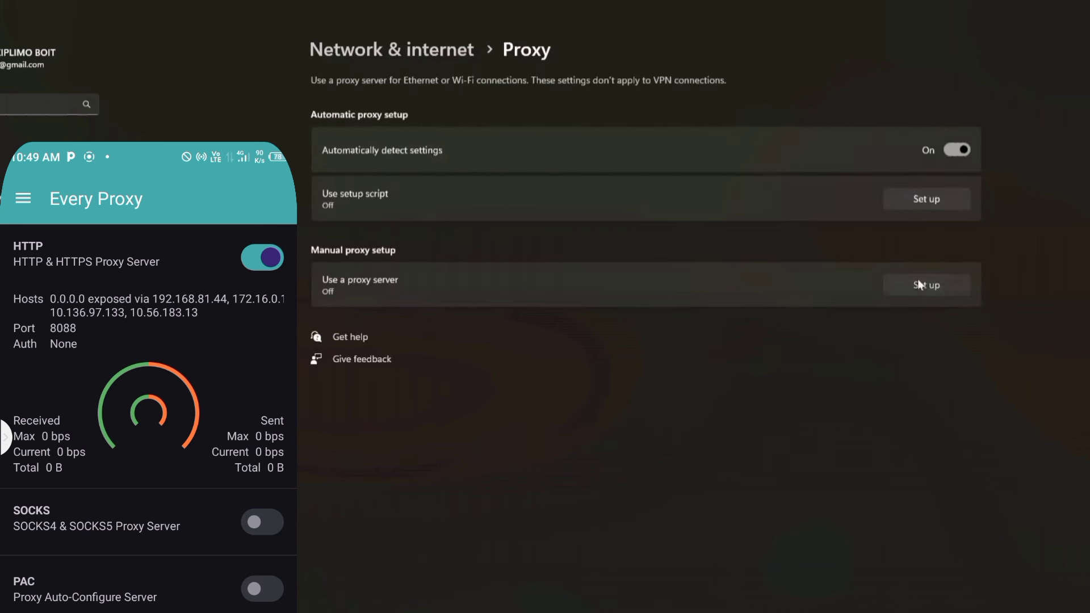
left_click(926, 285)
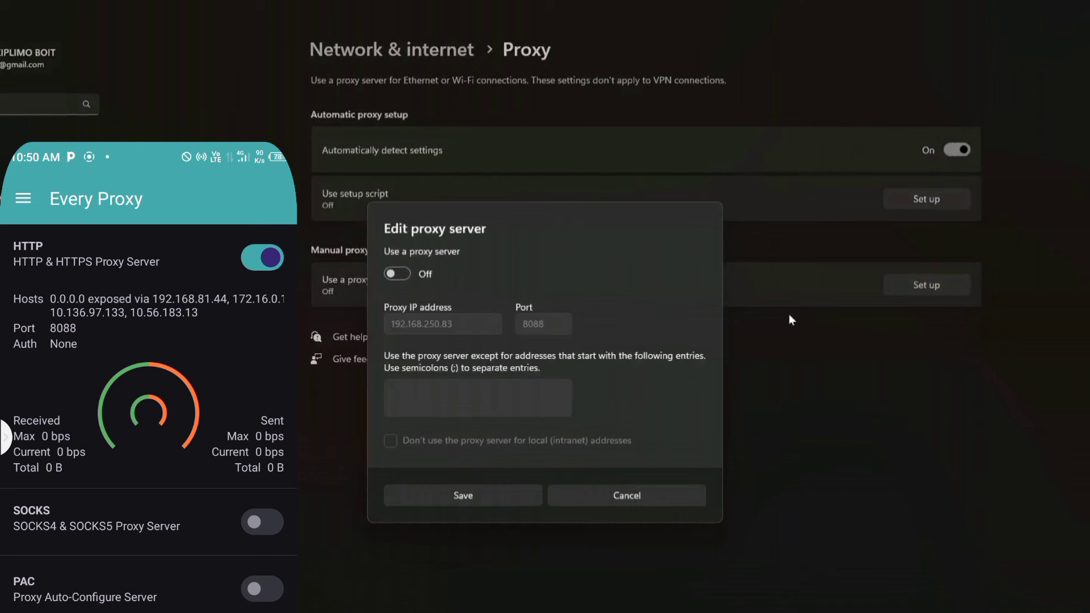
mouse_move(591, 514)
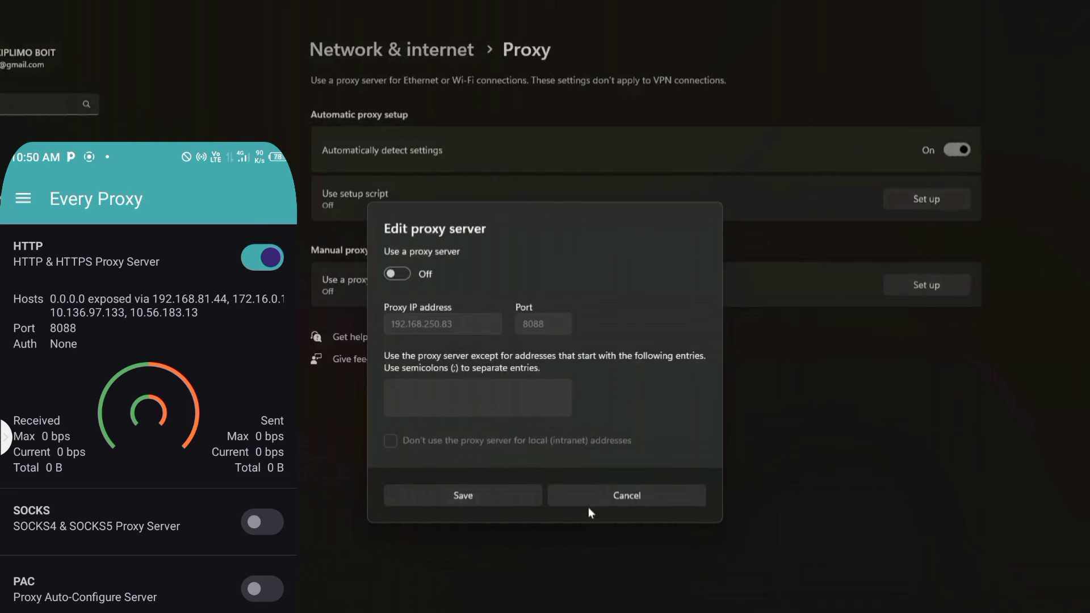
left_click(625, 495)
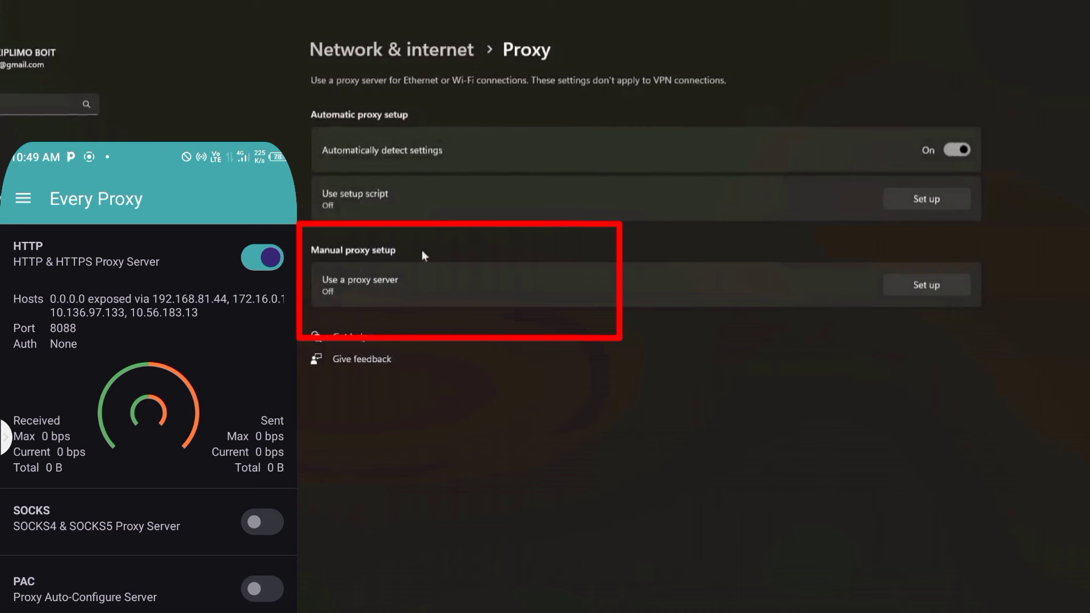
mouse_move(383, 262)
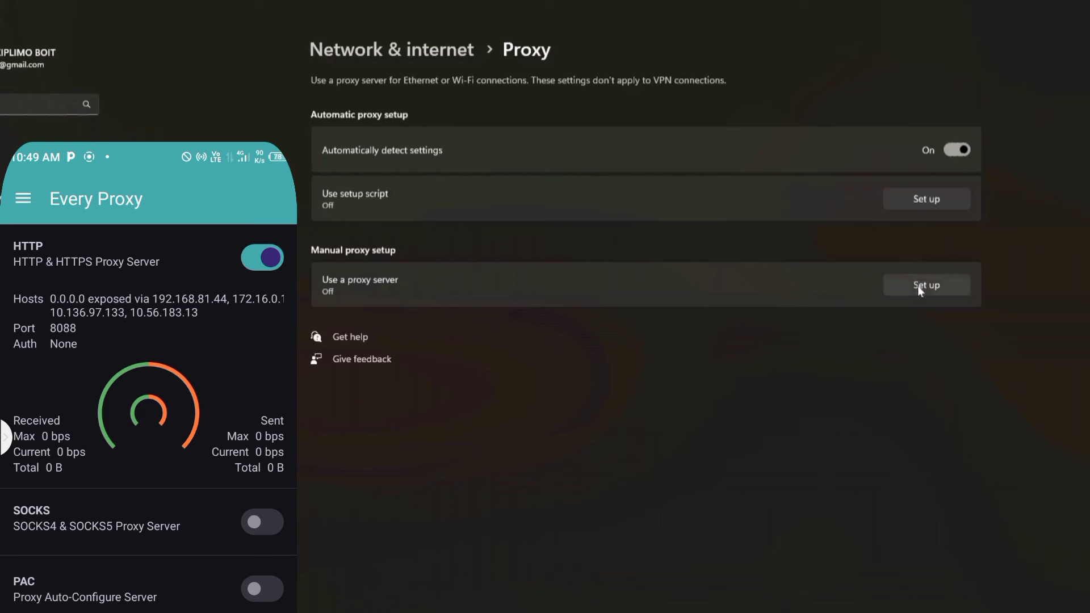
left_click(926, 285)
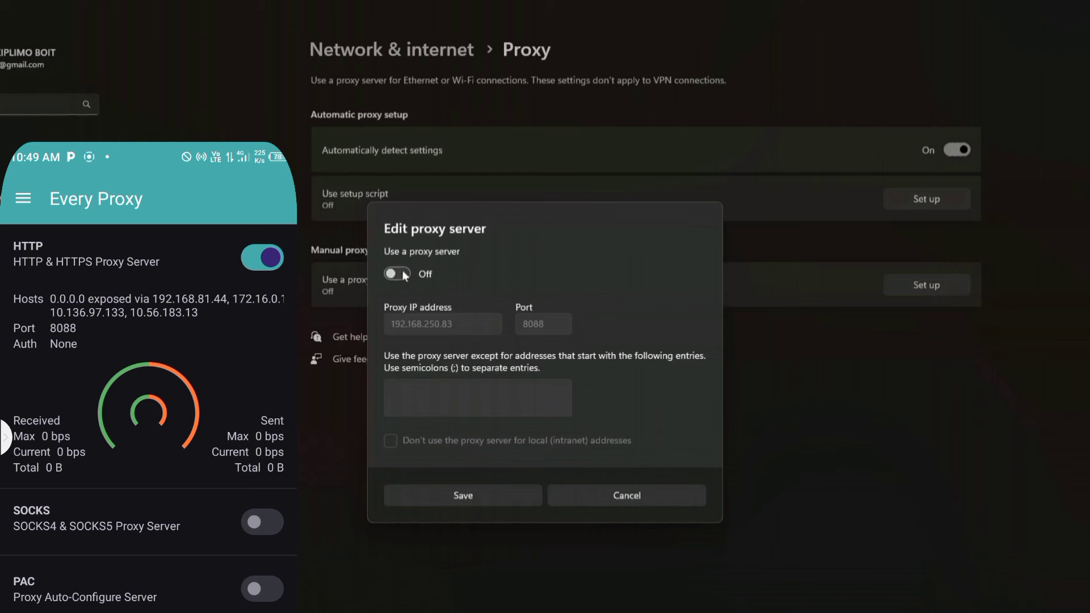
Switch 'Use a proxy server' on and enter address 192.168.81.44, keeping port 8088
left_click(397, 274)
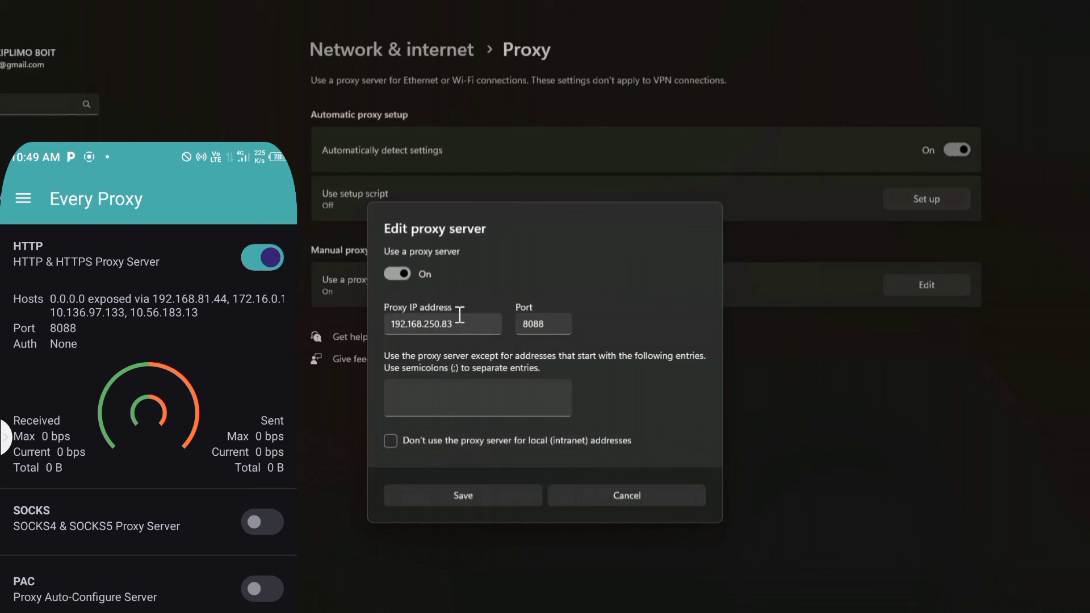
left_click(443, 324)
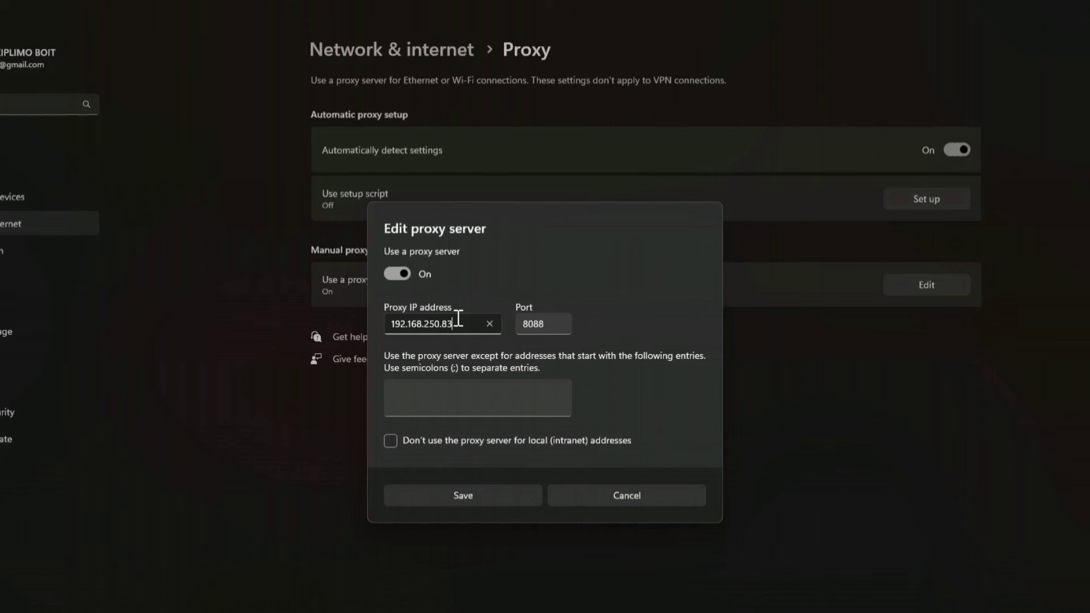
left_click(490, 324)
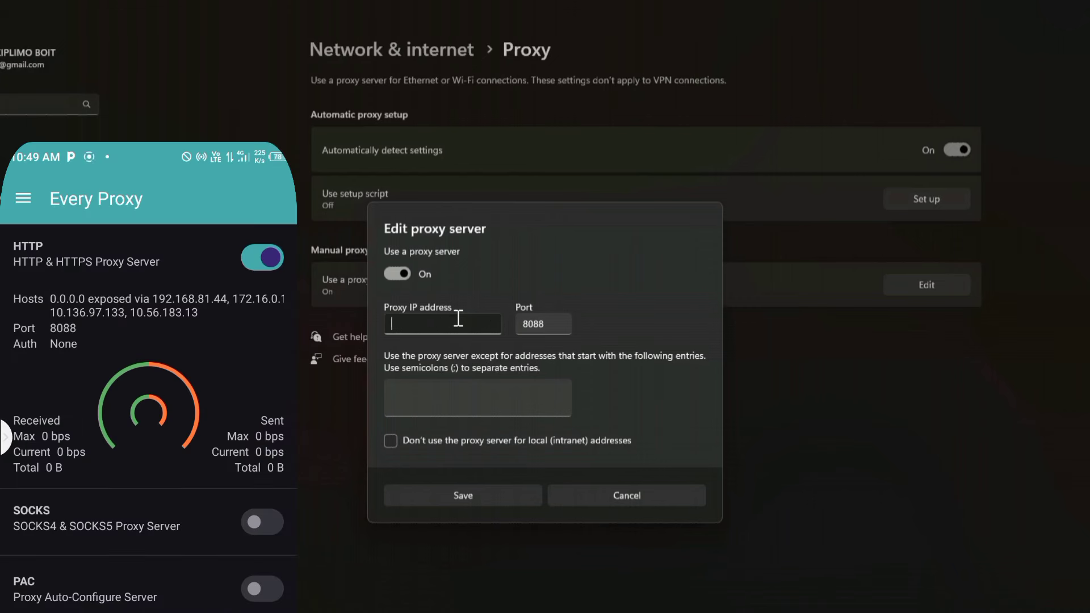
type("19")
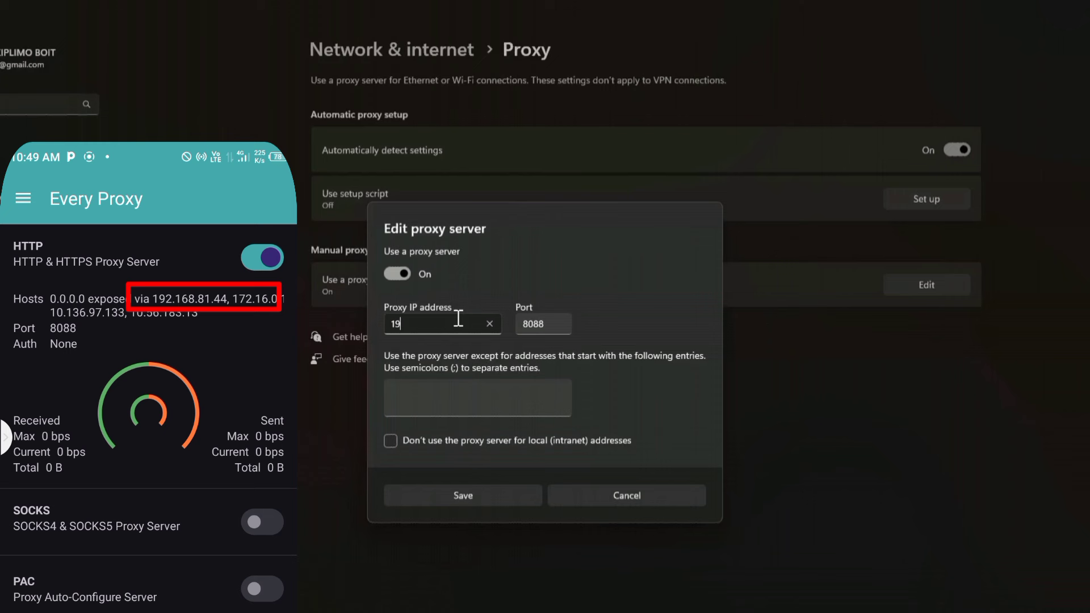
type("2.")
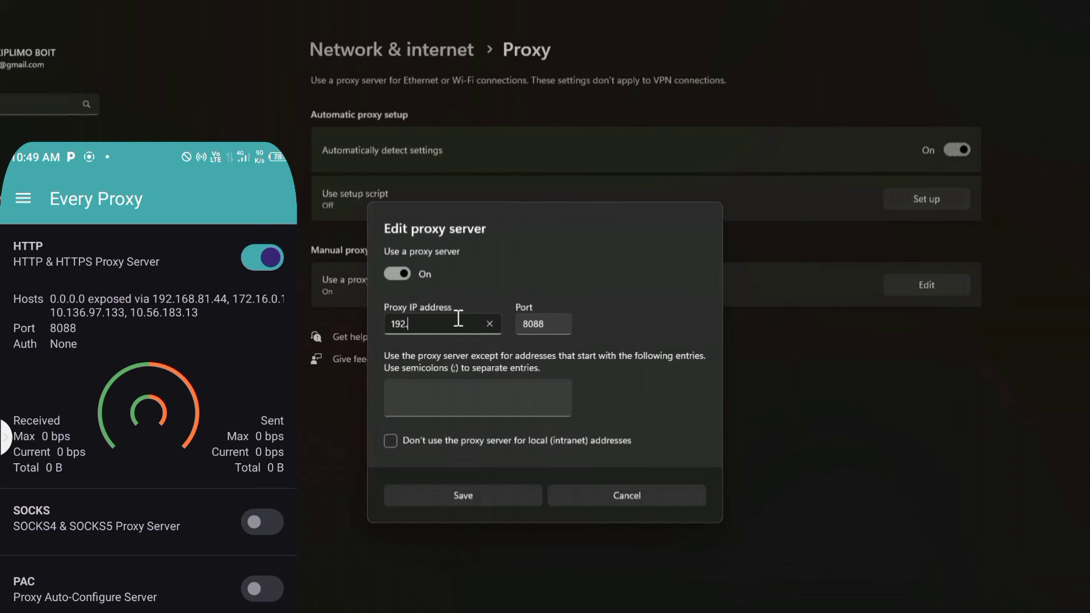
type("168.")
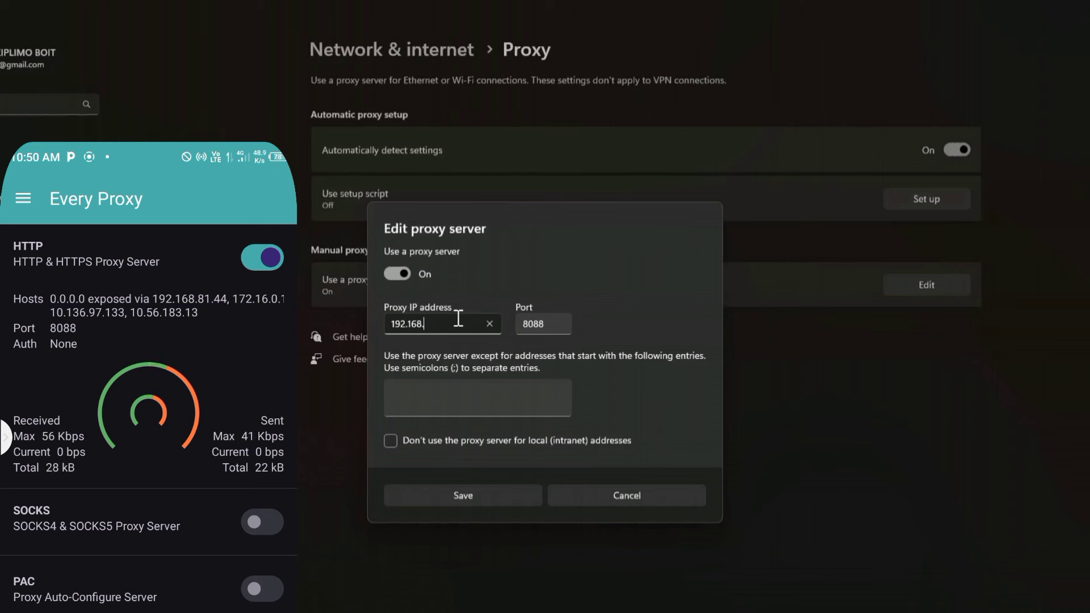
type("81.")
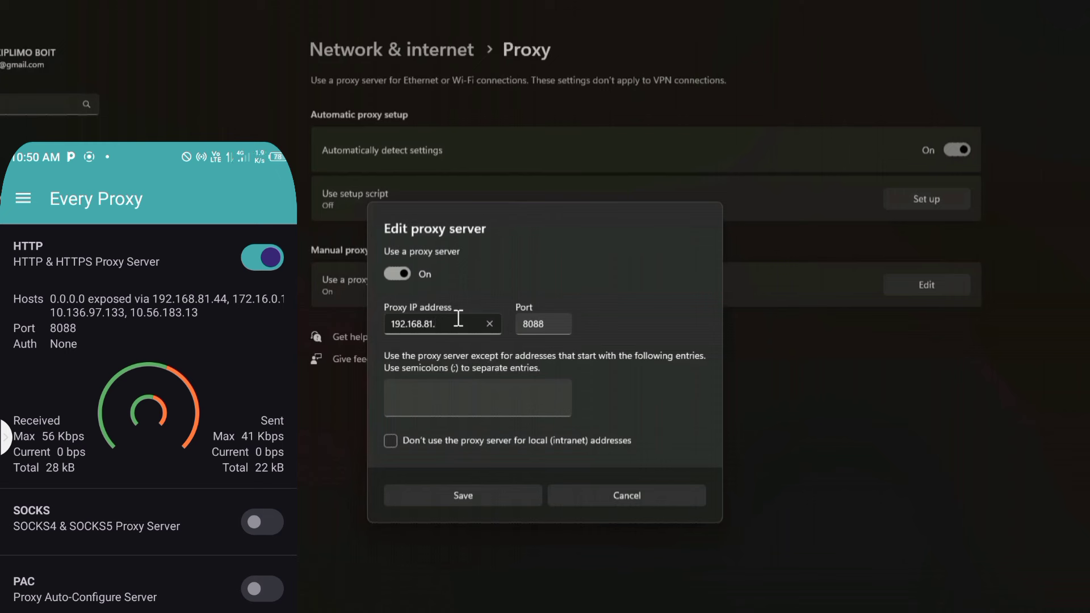
type("44")
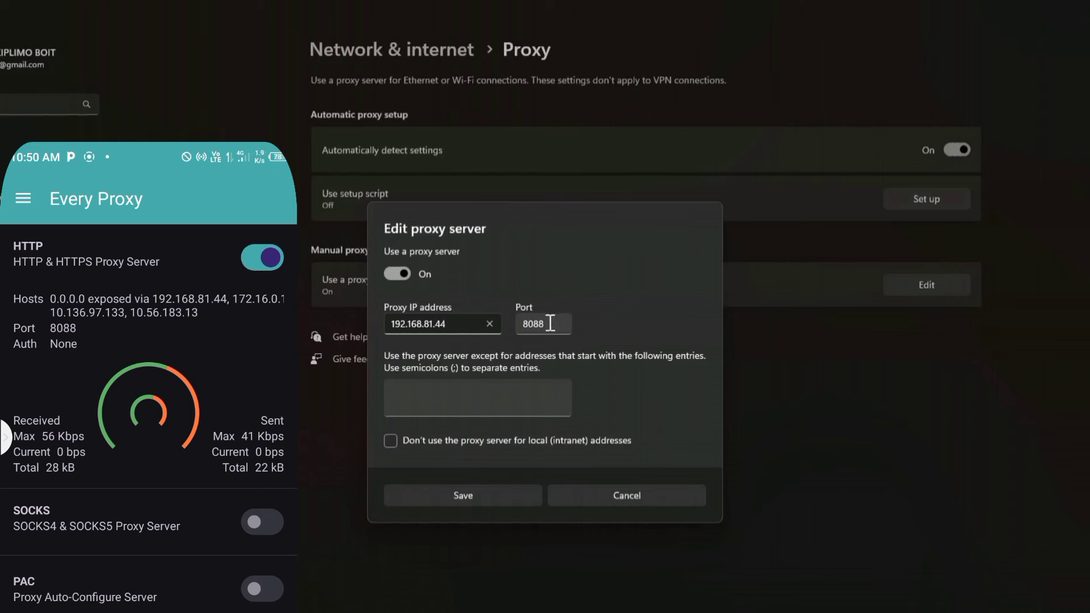
left_click(543, 324)
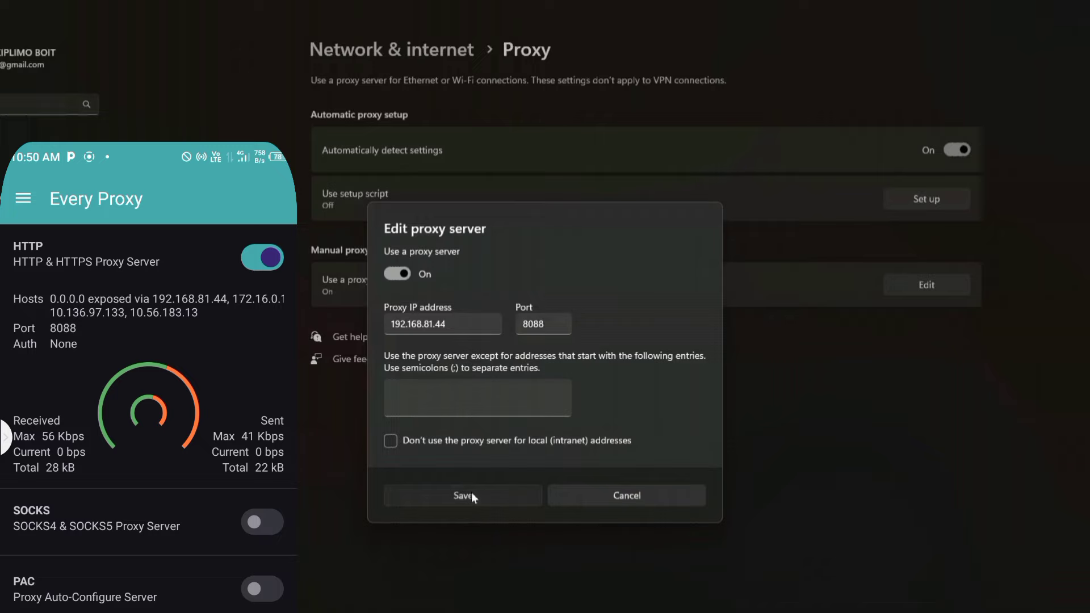
Save the manual proxy configuration so the proxy server shows as on
left_click(463, 495)
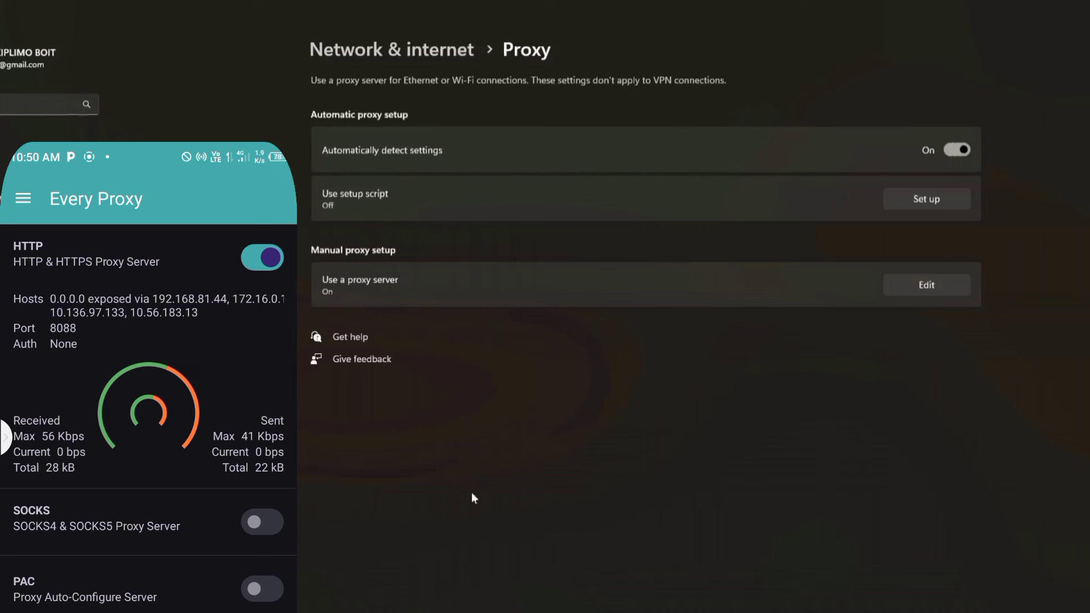
mouse_move(1044, 245)
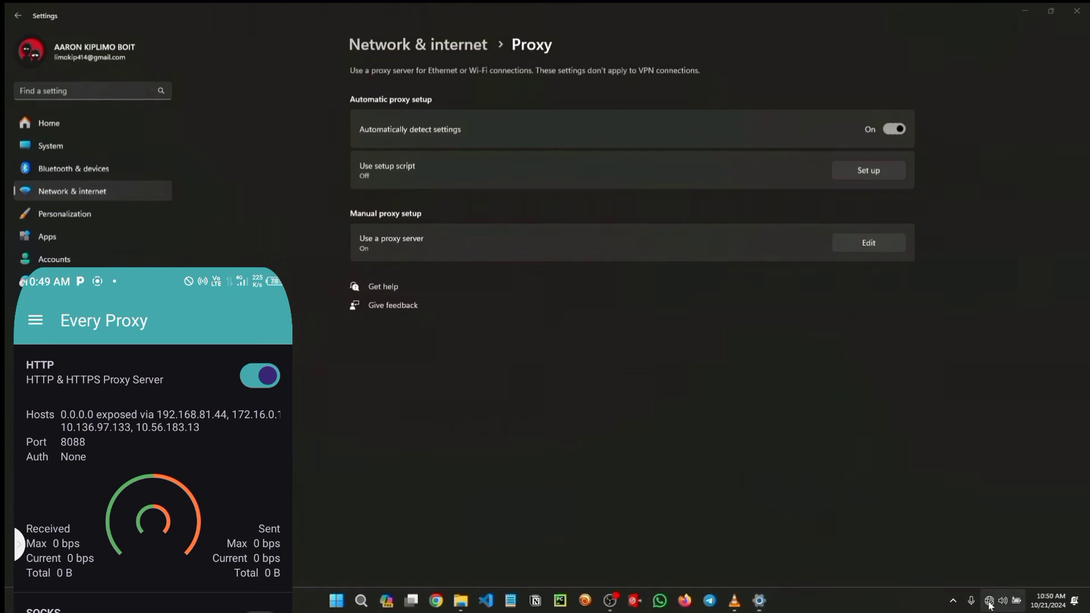
Reconnect the PC to the TECNO SPARK 7 hotspot from the taskbar network list
left_click(991, 600)
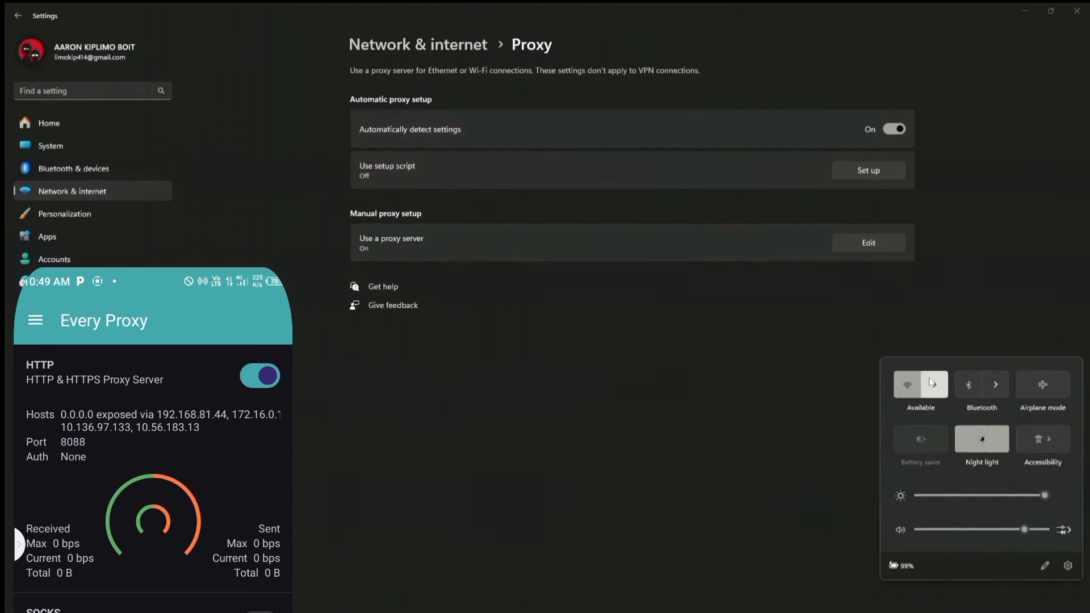
mouse_move(931, 384)
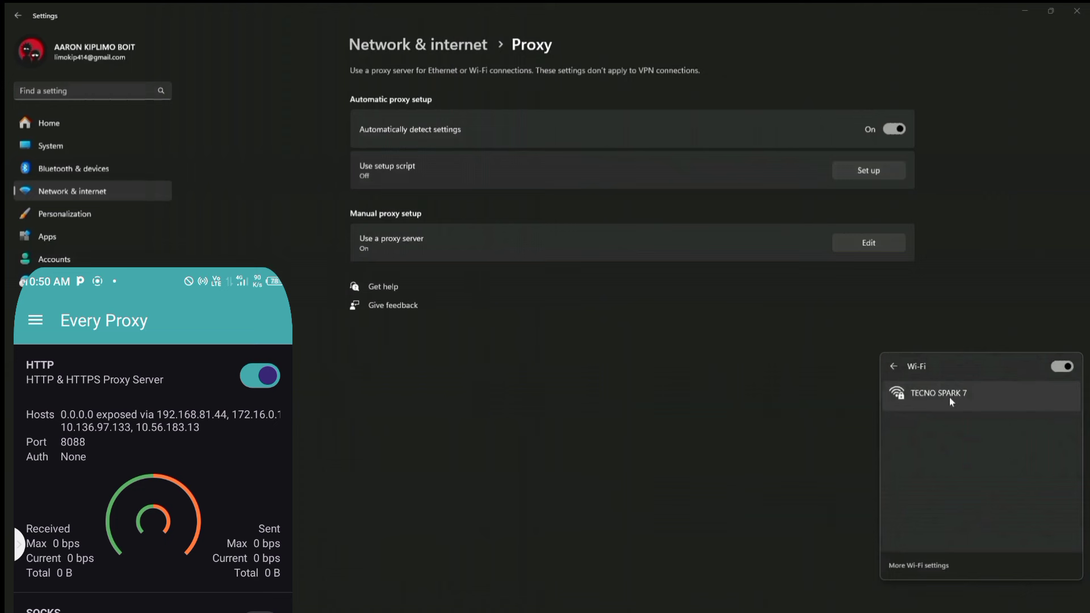
left_click(939, 394)
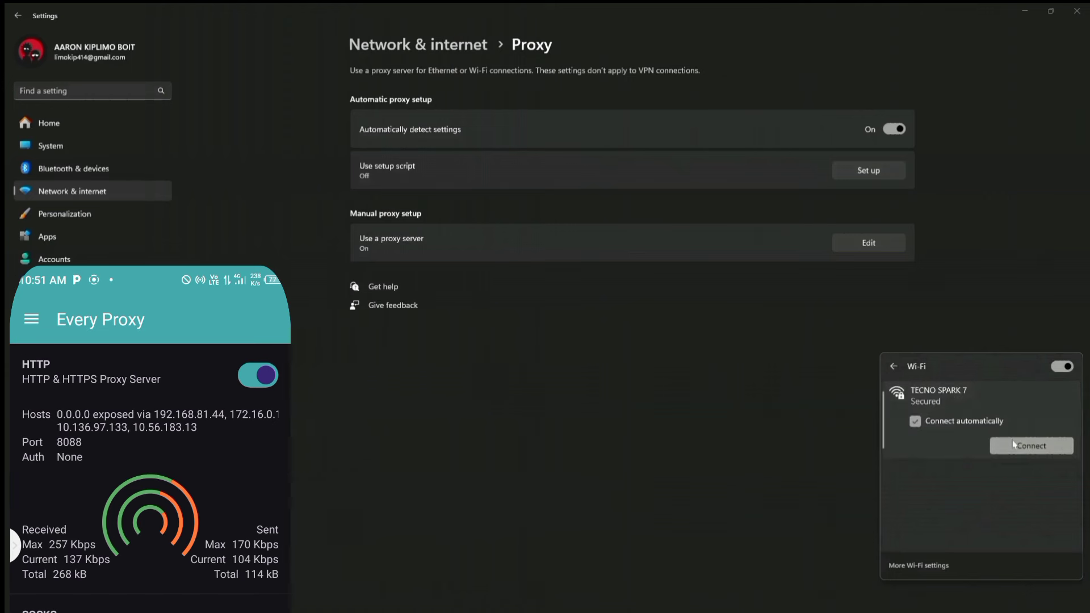
left_click(1031, 445)
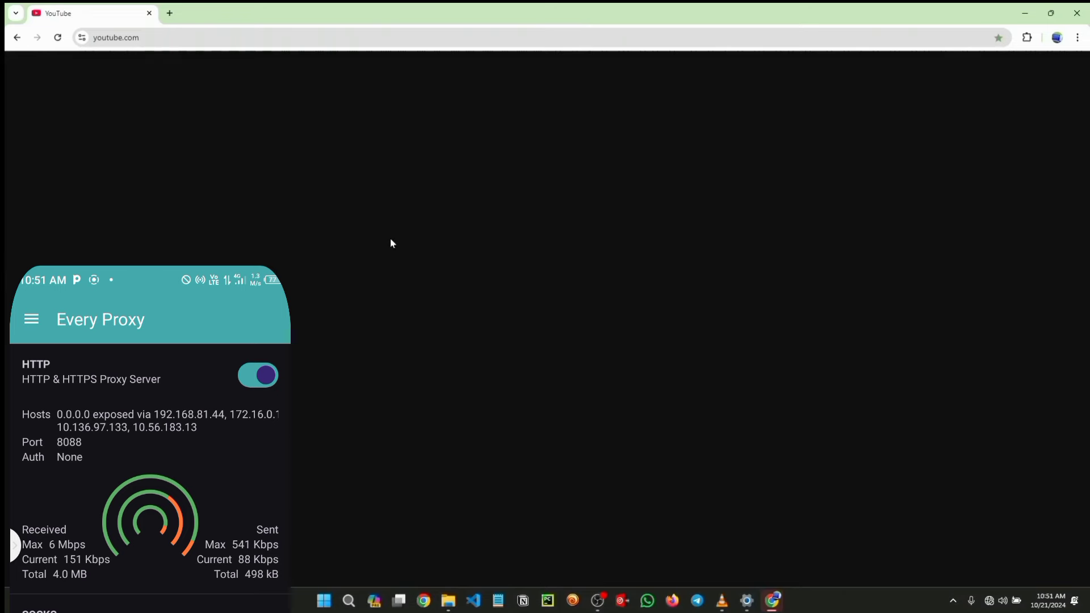
Reload YouTube in Chrome and scroll the loaded home page to confirm browsing works through the proxy
left_click(58, 37)
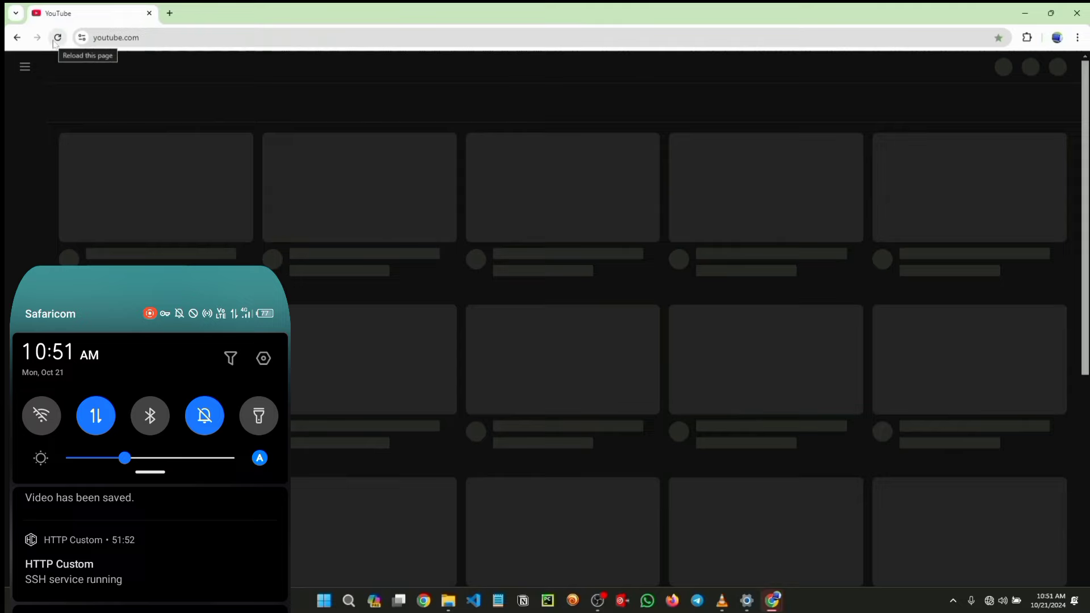
mouse_move(354, 286)
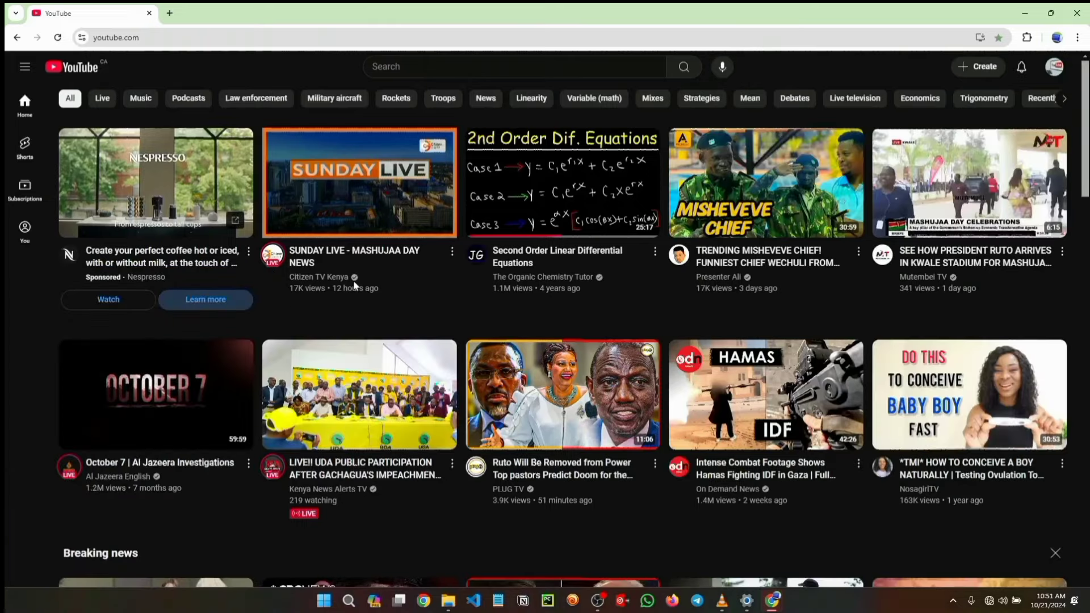
mouse_move(360, 181)
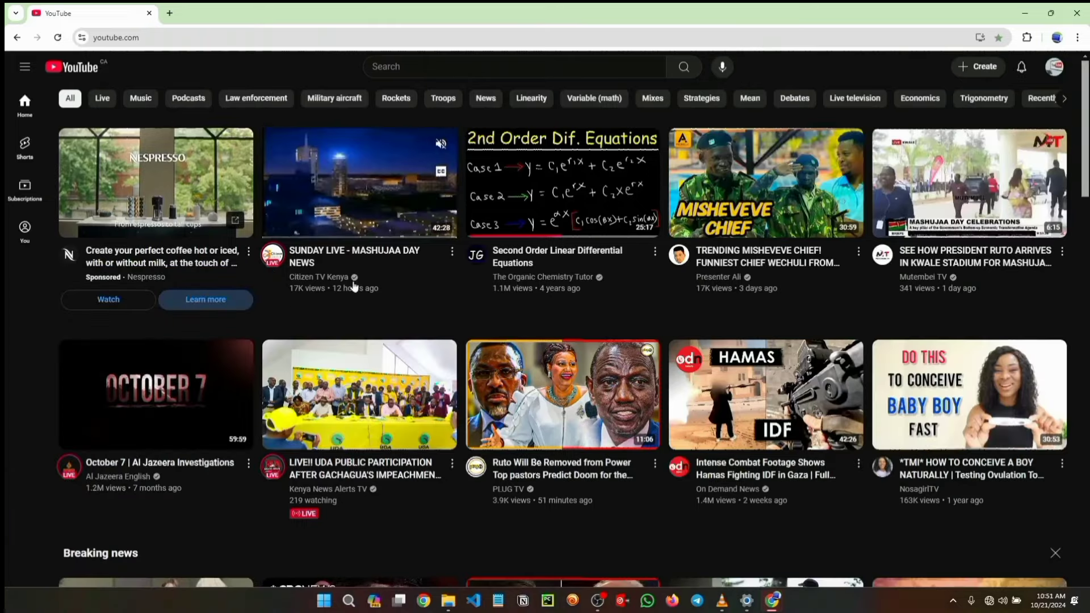
scroll("down", 3)
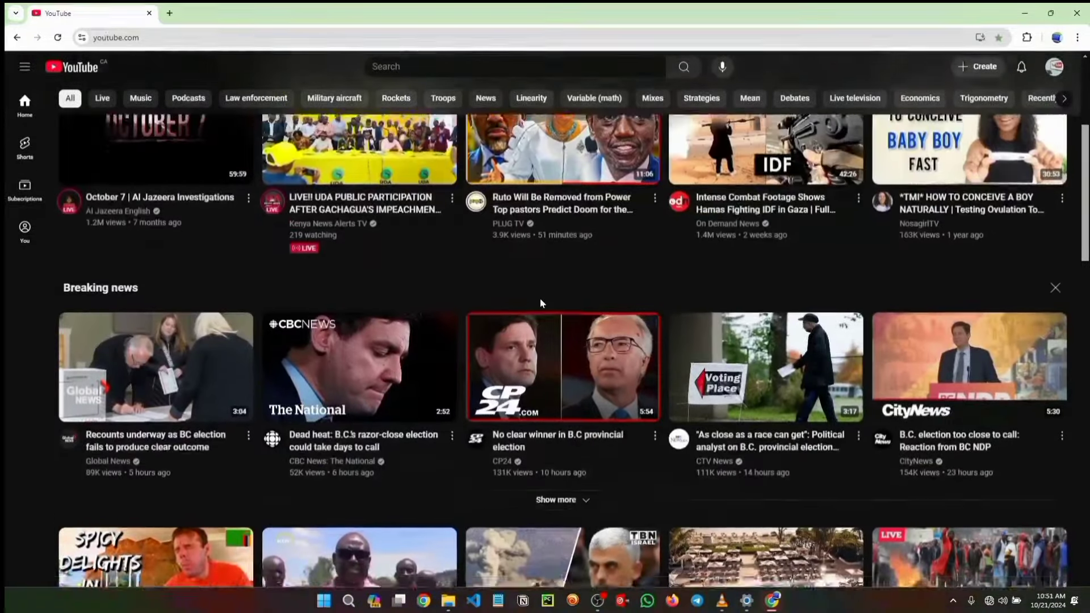
scroll("up", 3)
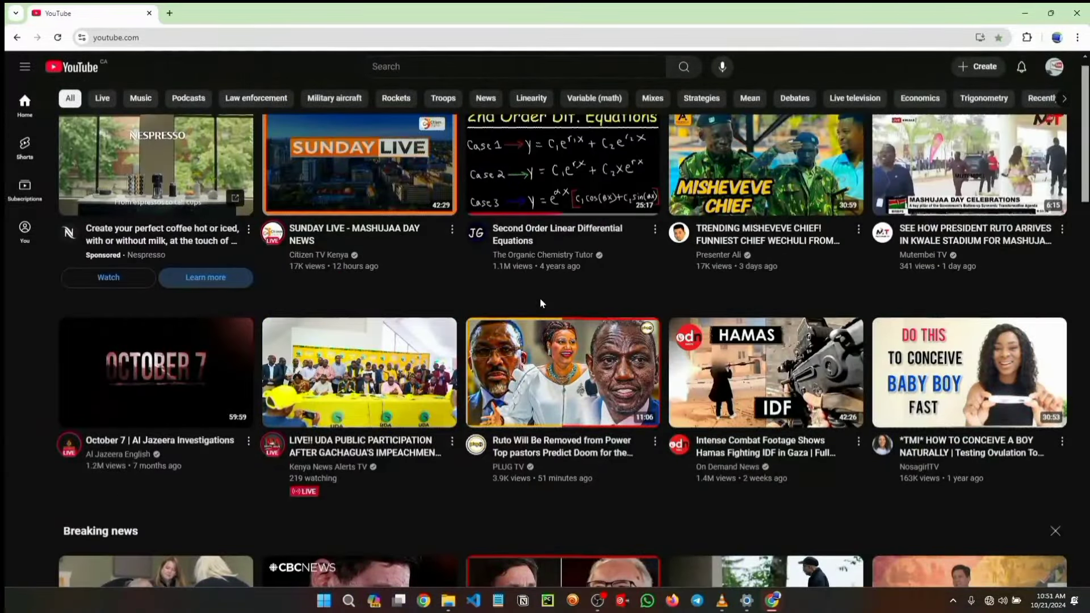